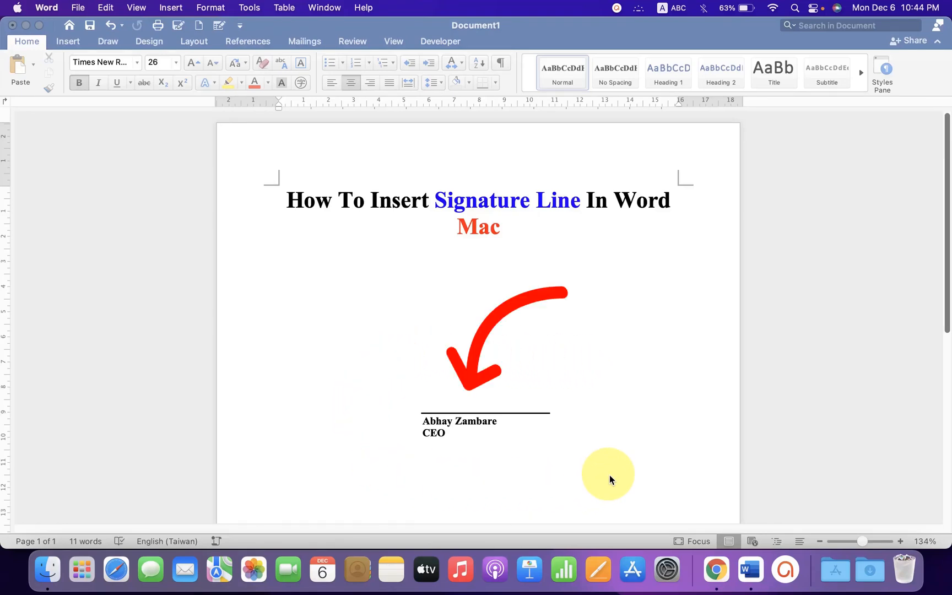
mouse_move(599, 395)
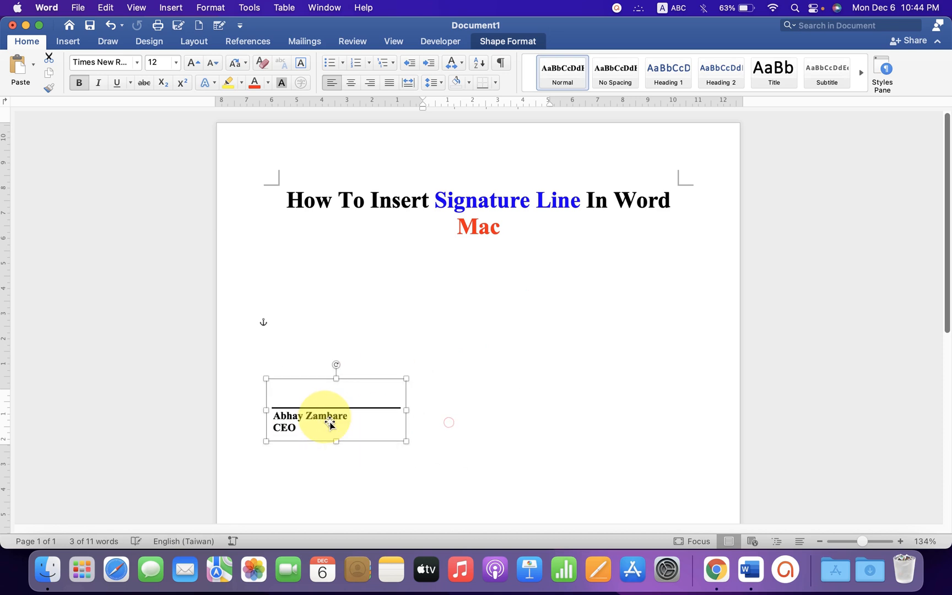
Delete the sample signature box so only the two-line title remains.
drag(330, 416, 519, 450)
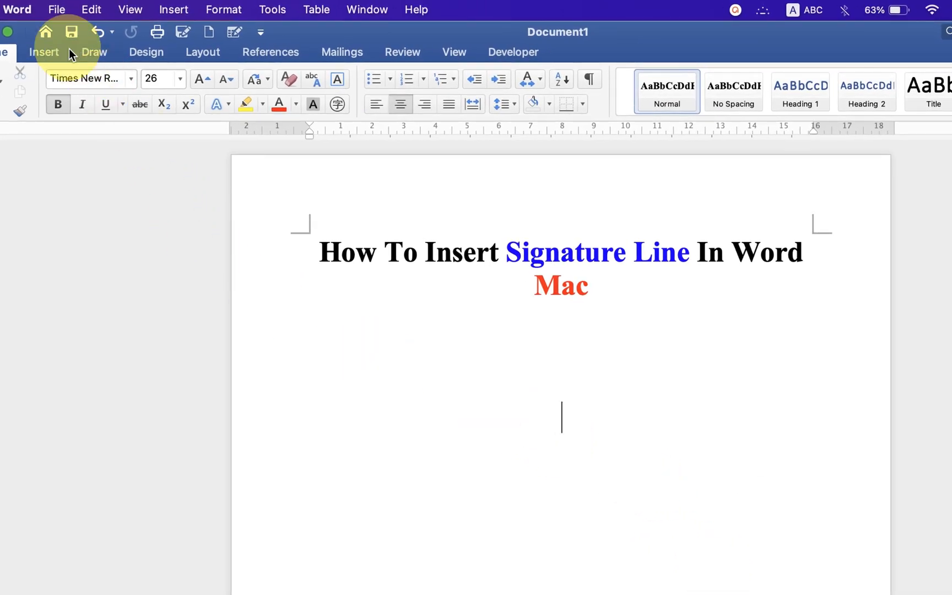
Show the Draw Text Box choices from the Insert ribbon.
click(44, 53)
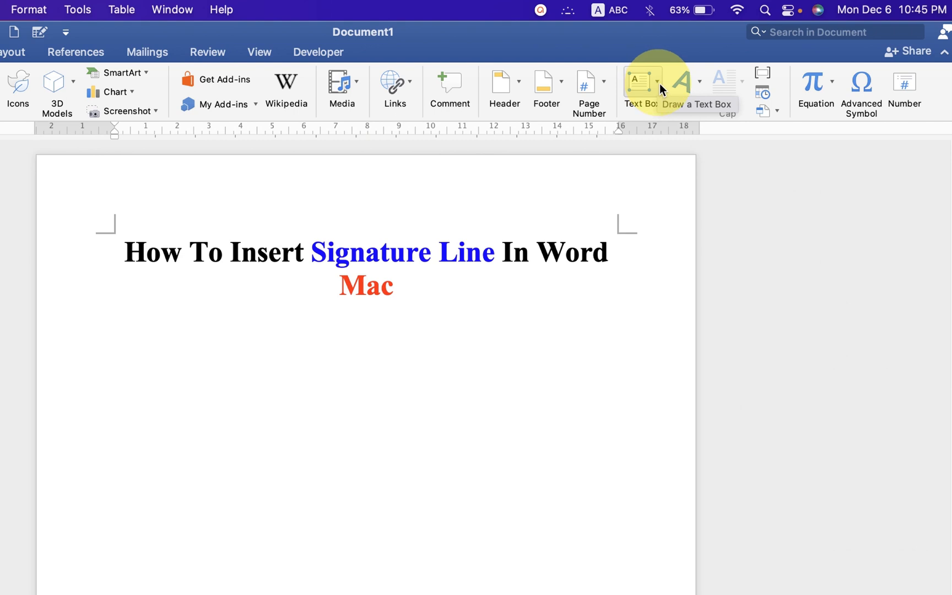
click(641, 81)
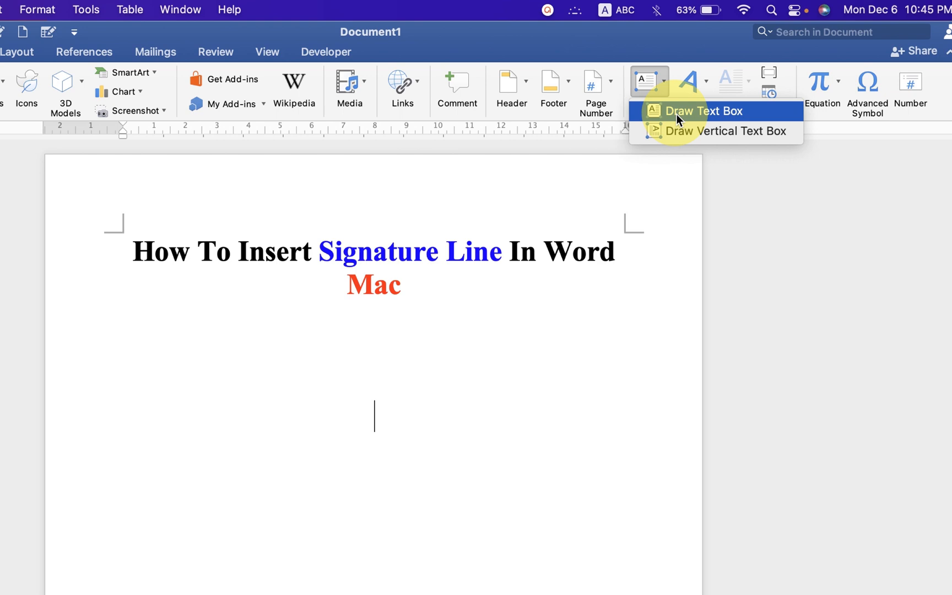
Draw a text box under the title containing '___' signature line, 'Abhay Zambare' and 'CEO'.
drag(337, 358, 433, 382)
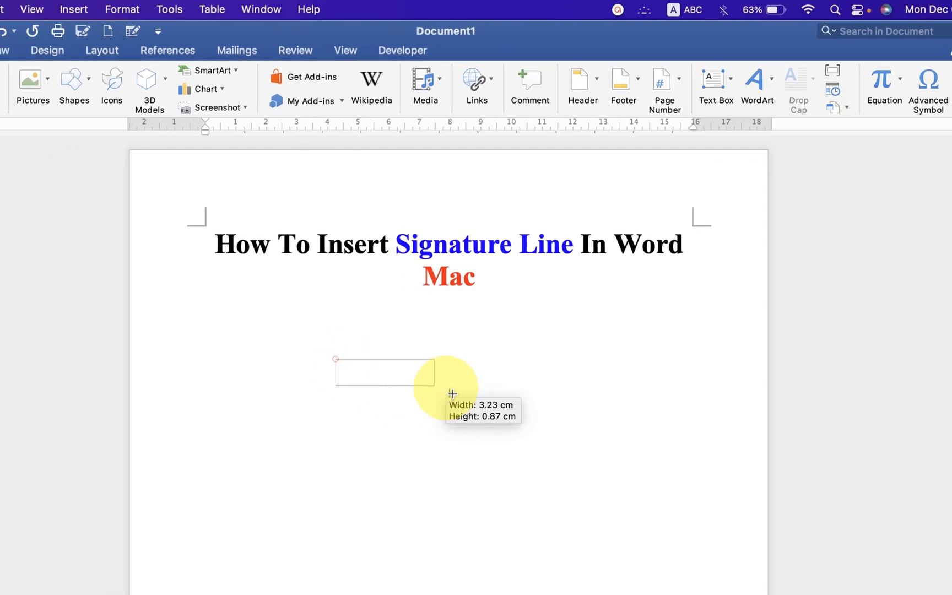
drag(433, 378, 519, 424)
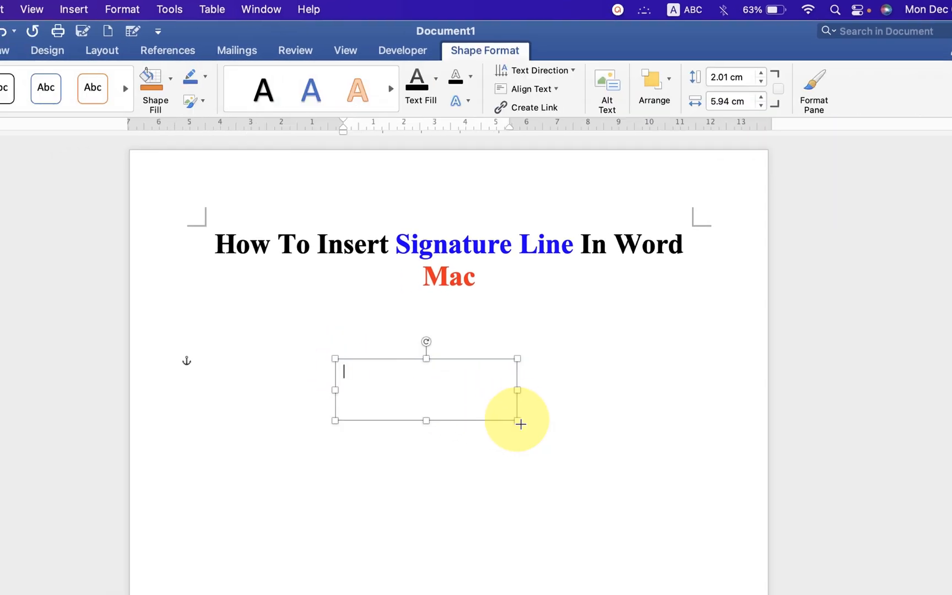
text(Abhay Zam)
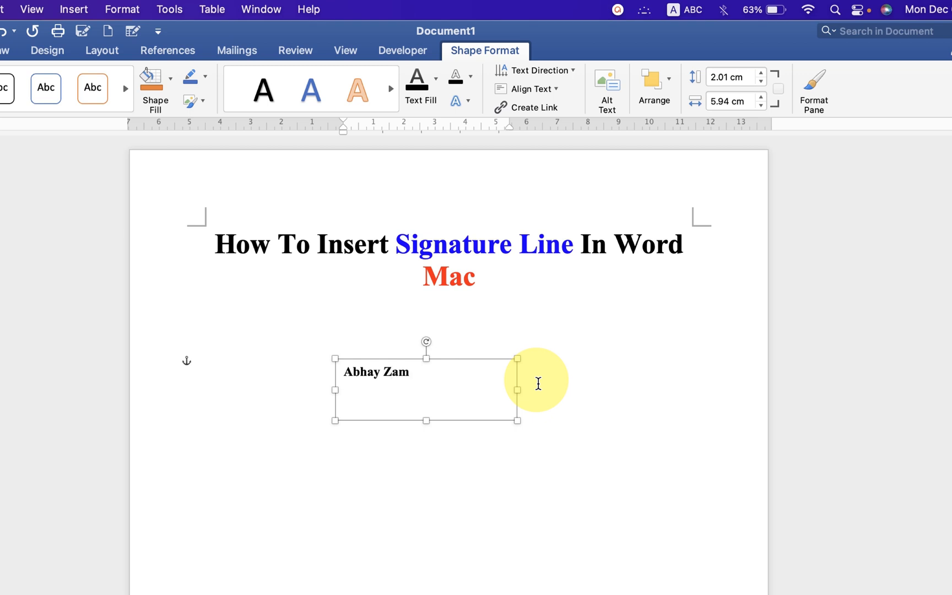
text(bare)
text(CEO)
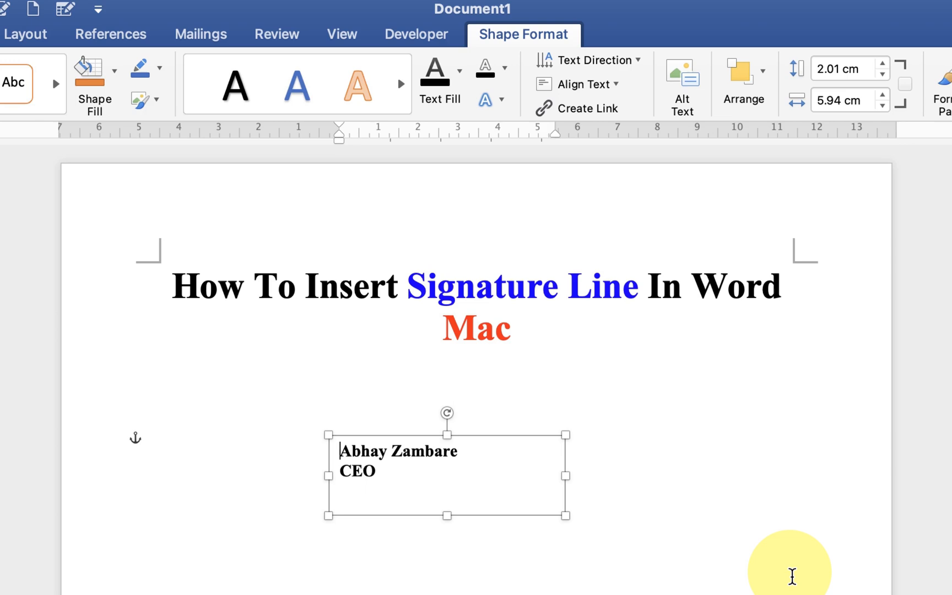
text(___)
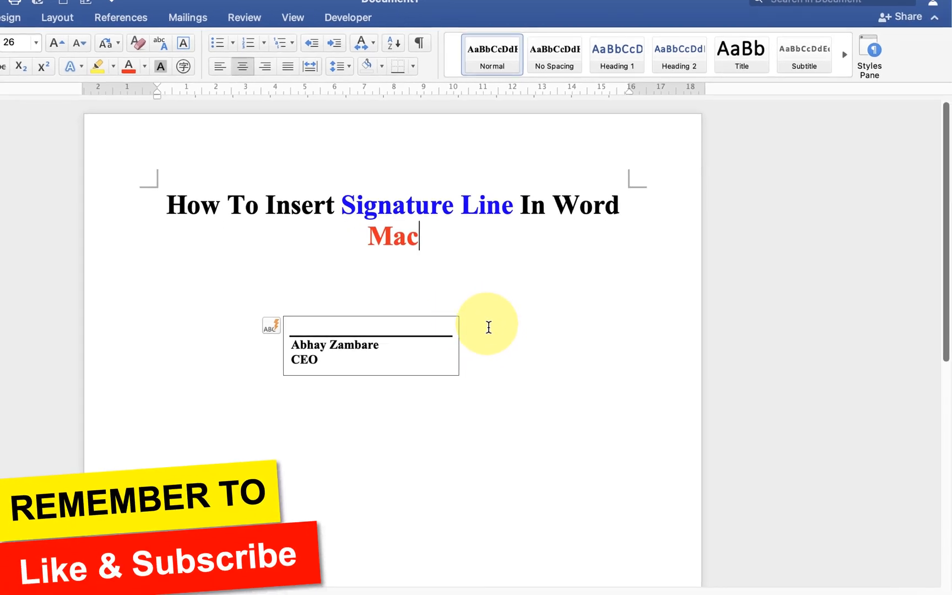
Set the signature text box's line to No line via Format Shape.
click(370, 325)
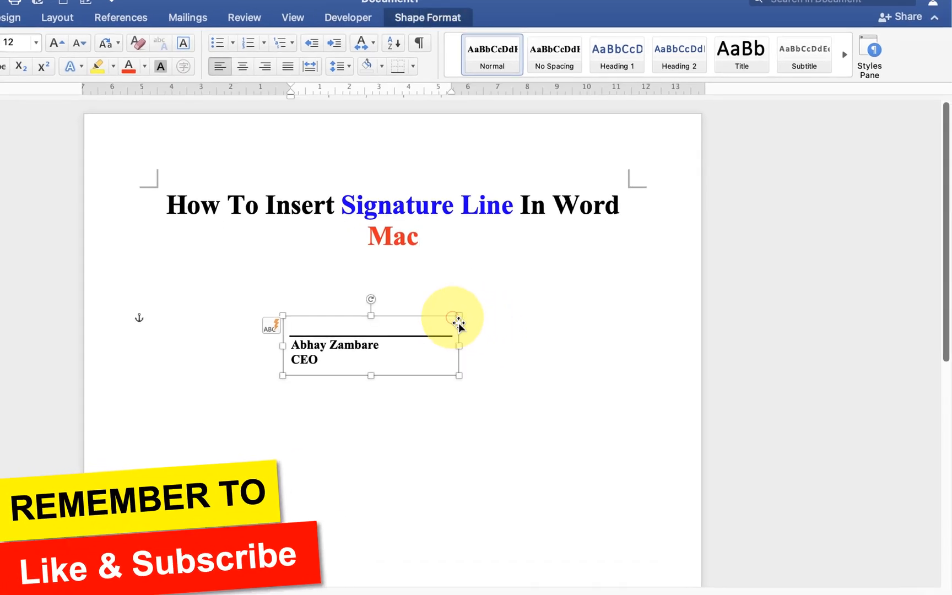
right_click(456, 320)
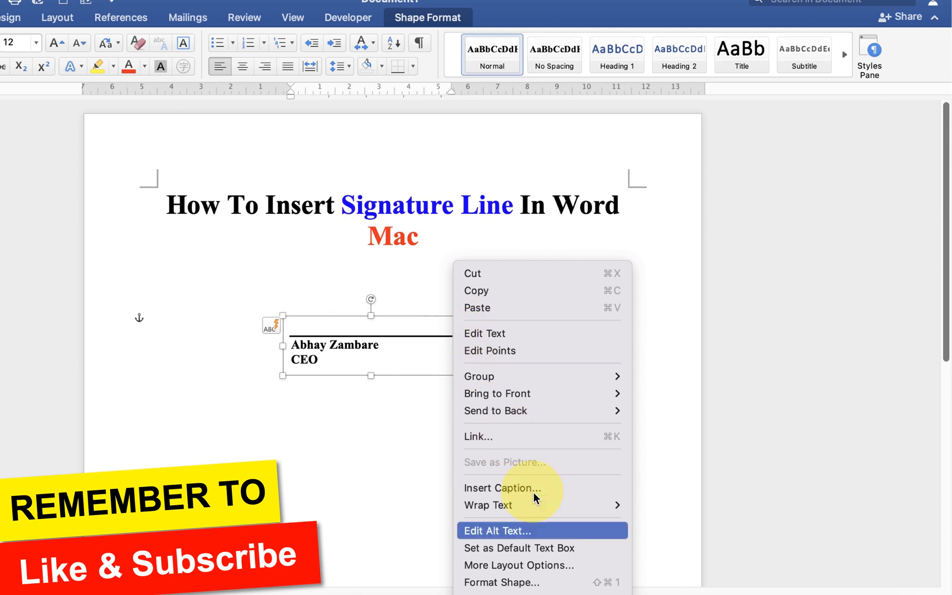
mouse_move(560, 590)
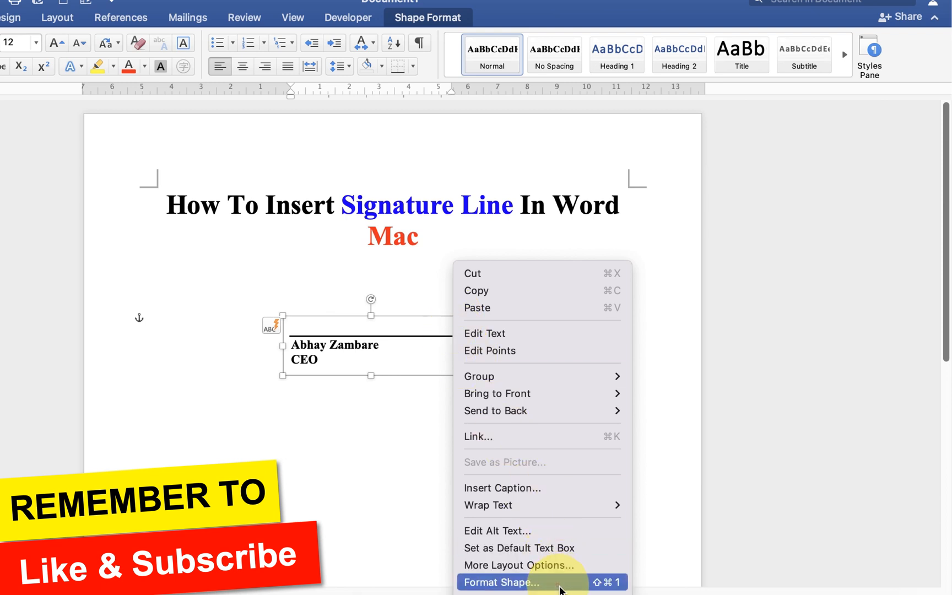
click(509, 581)
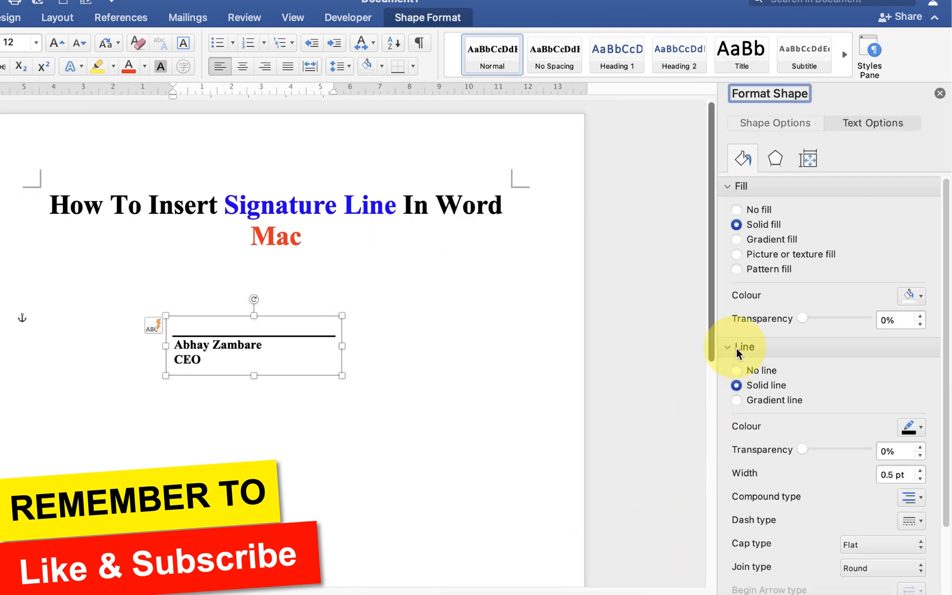
click(736, 370)
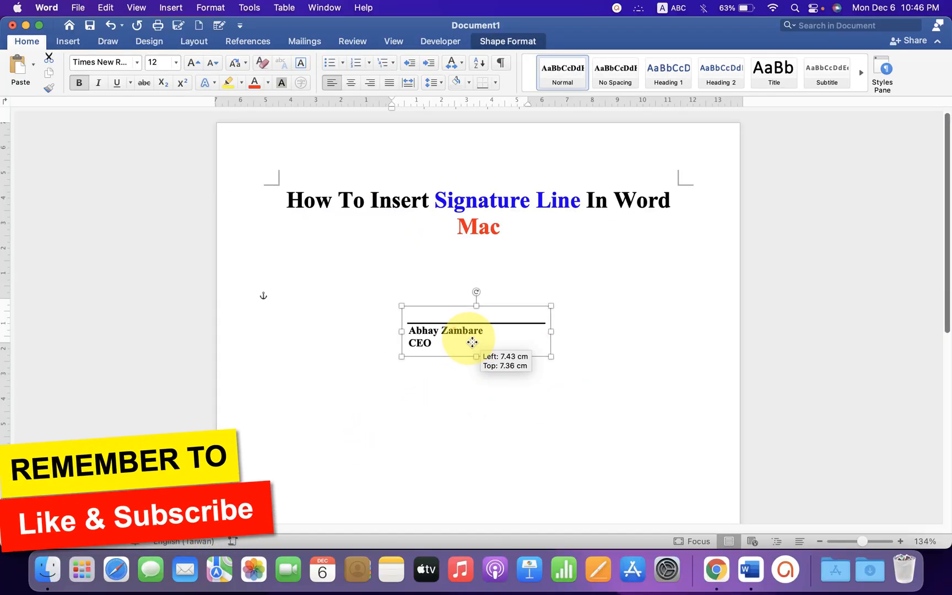
Position the borderless signature box centred under the title and deselect it.
drag(473, 340, 562, 369)
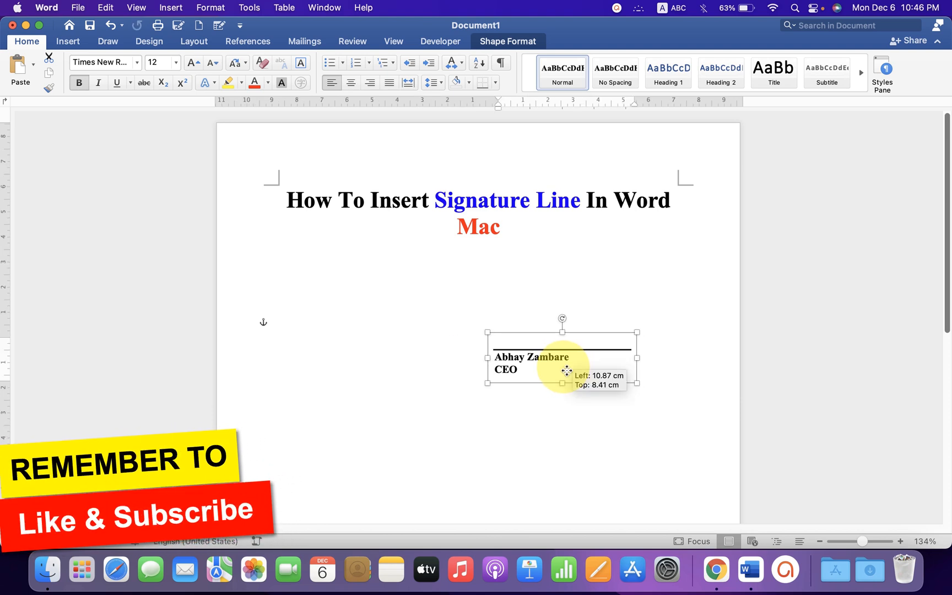
drag(562, 365, 508, 377)
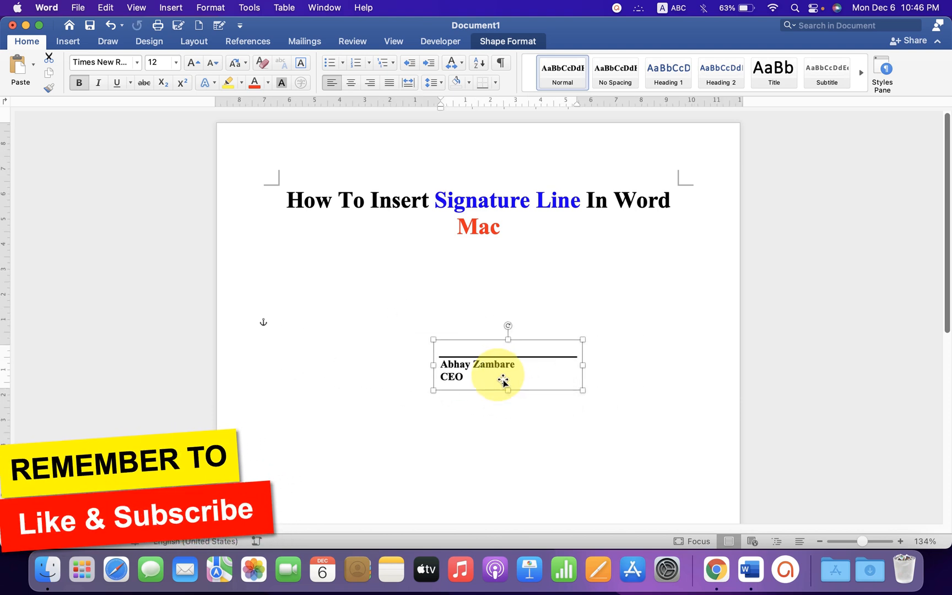
click(626, 413)
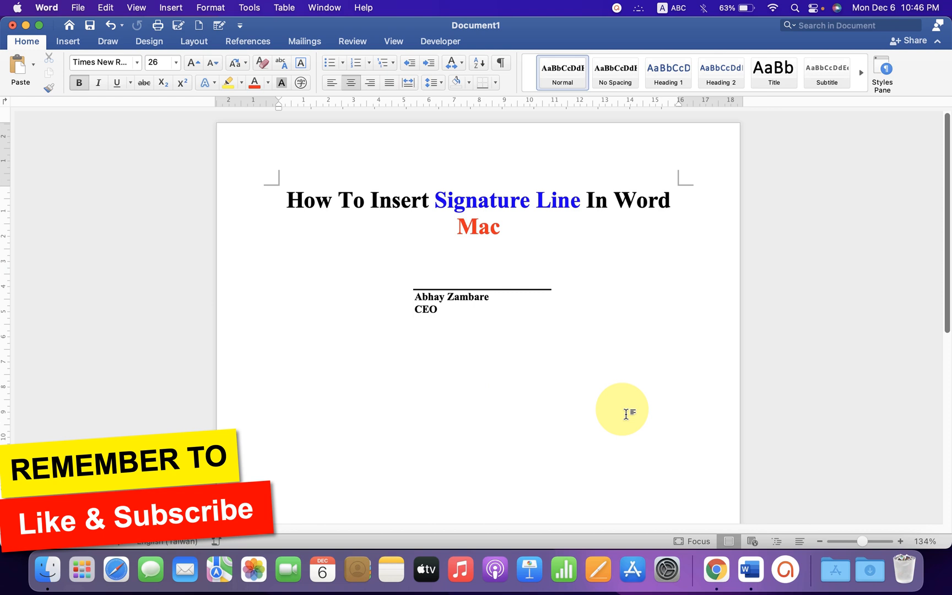